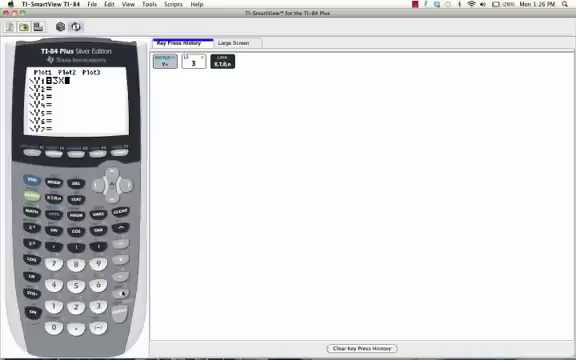
Step: Enter the first linear equation on the Y1 line of the Y= editor
{"action": "left_click", "coordinate": [52, 264]}
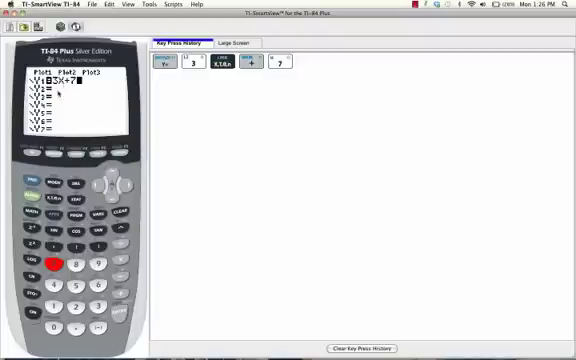
Step: Enter the second linear equation on the Y2 line and graph both equations
{"action": "left_click", "coordinate": [122, 190]}
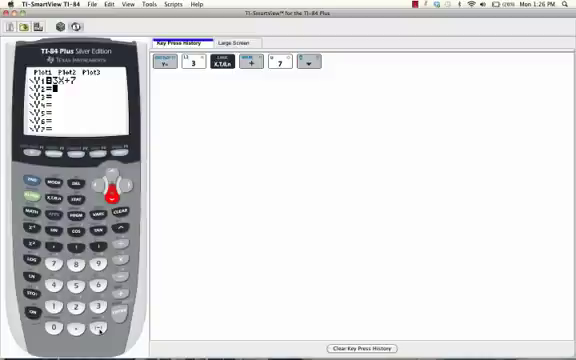
{"action": "left_click", "coordinate": [96, 324]}
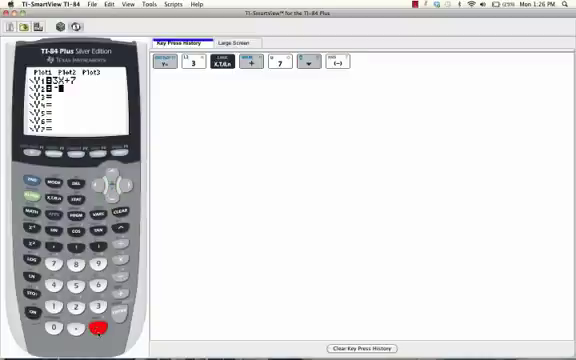
{"action": "left_click", "coordinate": [80, 248]}
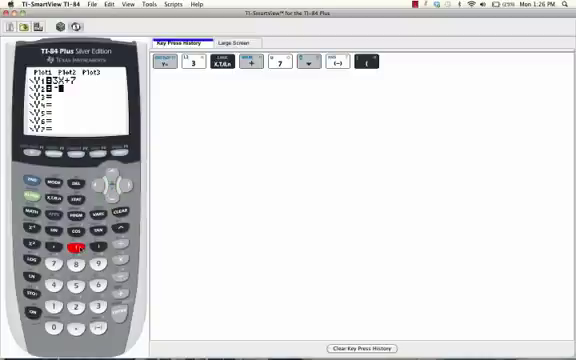
{"action": "left_click", "coordinate": [56, 304]}
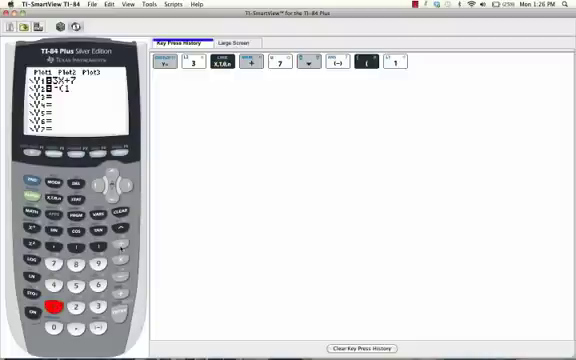
{"action": "left_click", "coordinate": [76, 308]}
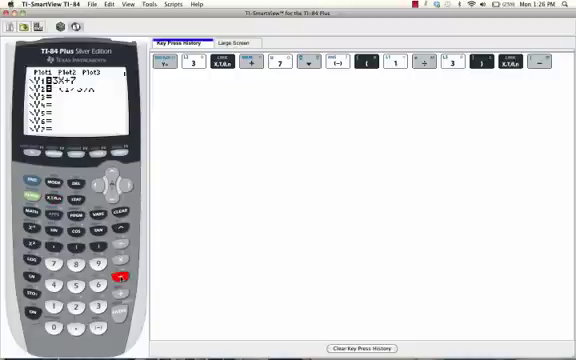
{"action": "left_click", "coordinate": [48, 276]}
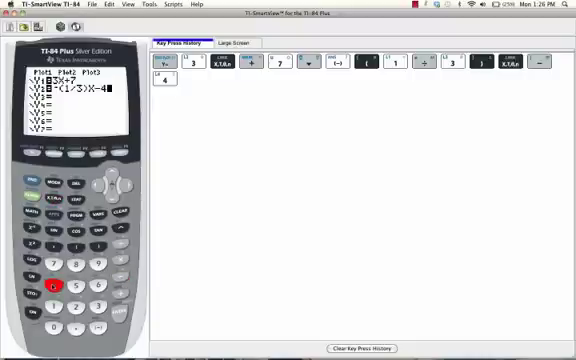
{"action": "left_click", "coordinate": [122, 158]}
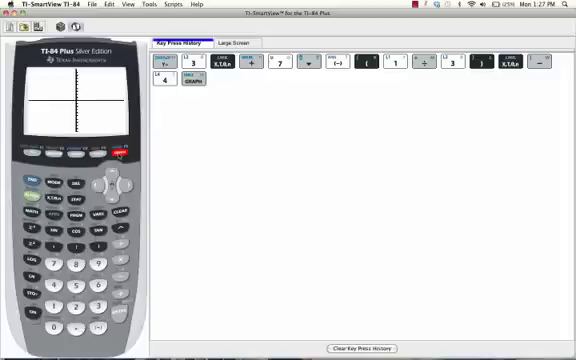
Step: With both lines drawn, bring up the CALC menu listing the intersect operation
{"action": "left_click", "coordinate": [186, 84]}
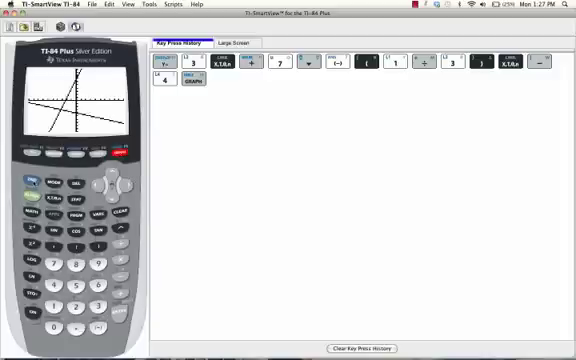
{"action": "left_click", "coordinate": [22, 172]}
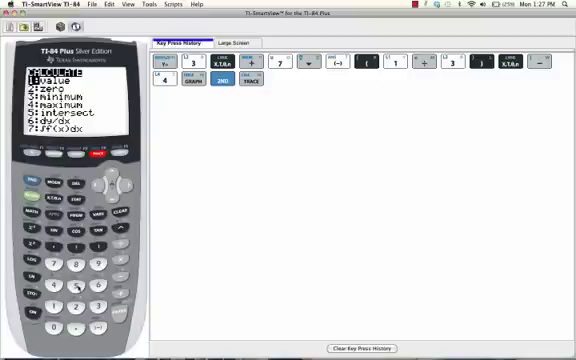
Step: Run 5:intersect, confirming both curves and the guess to display the crossing point's X and Y
{"action": "left_click", "coordinate": [72, 288]}
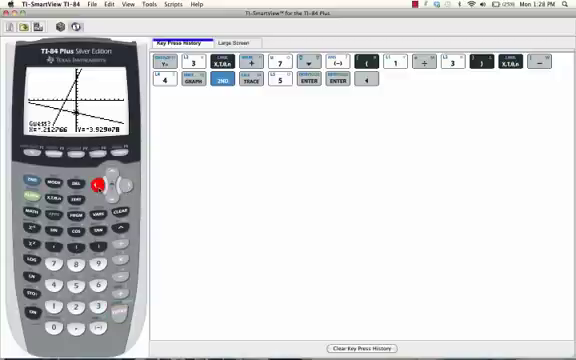
{"action": "left_click", "coordinate": [368, 82]}
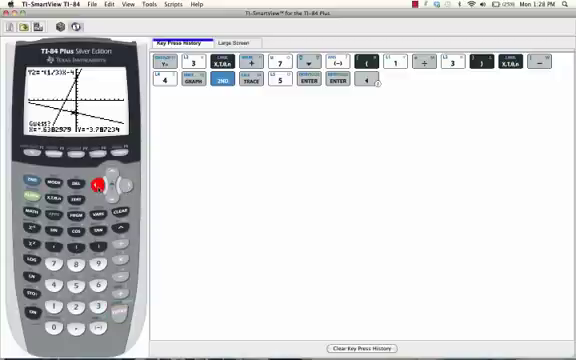